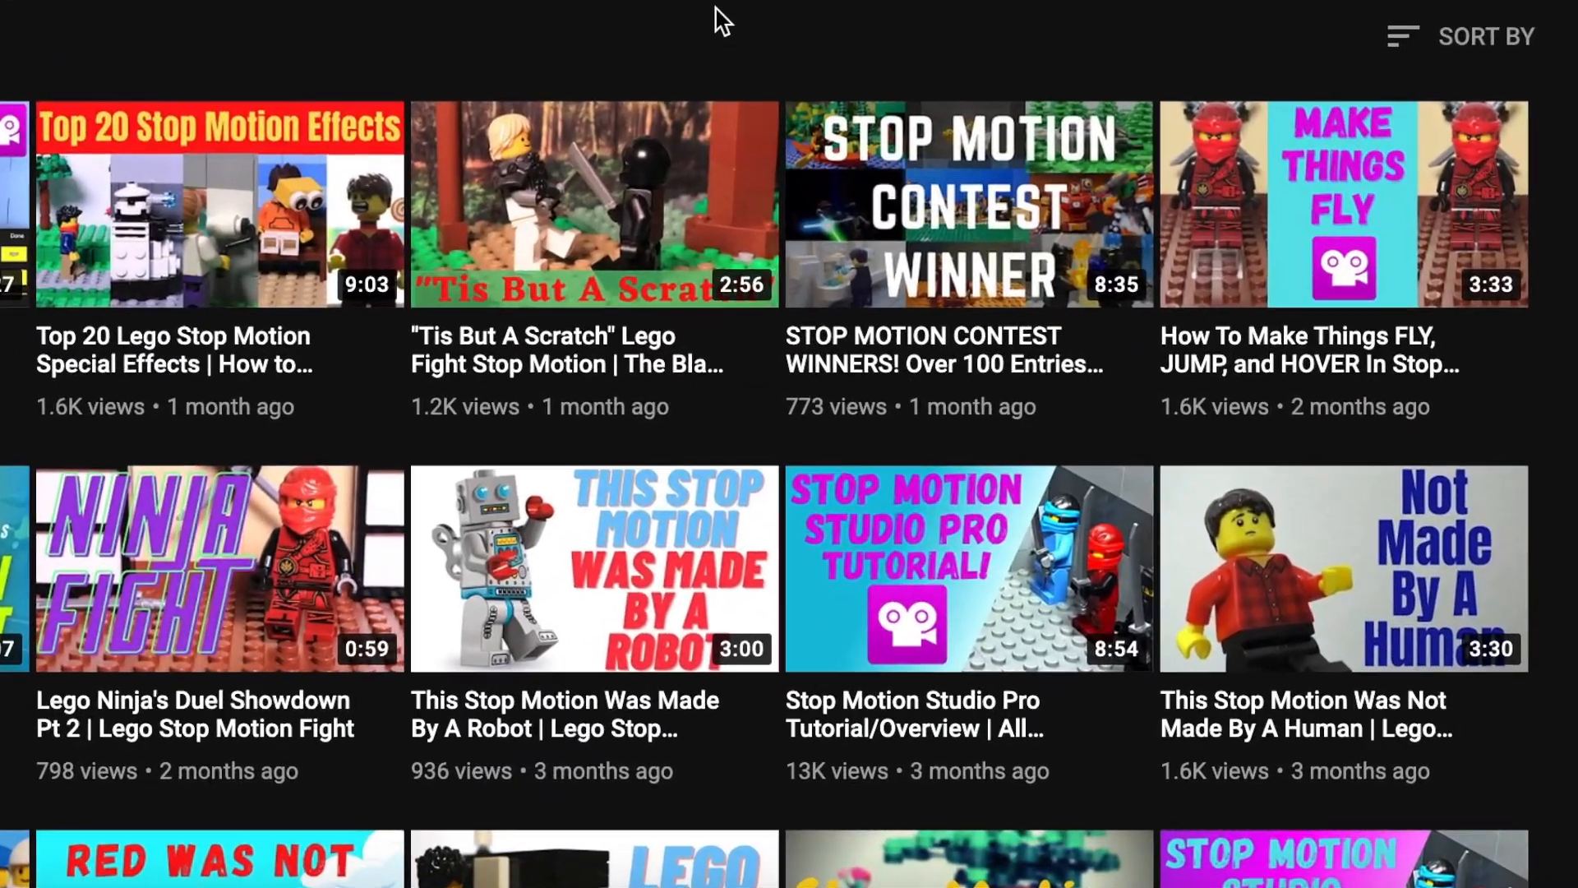
{"action": "scroll", "scroll_direction": "down", "scroll_amount": 3}
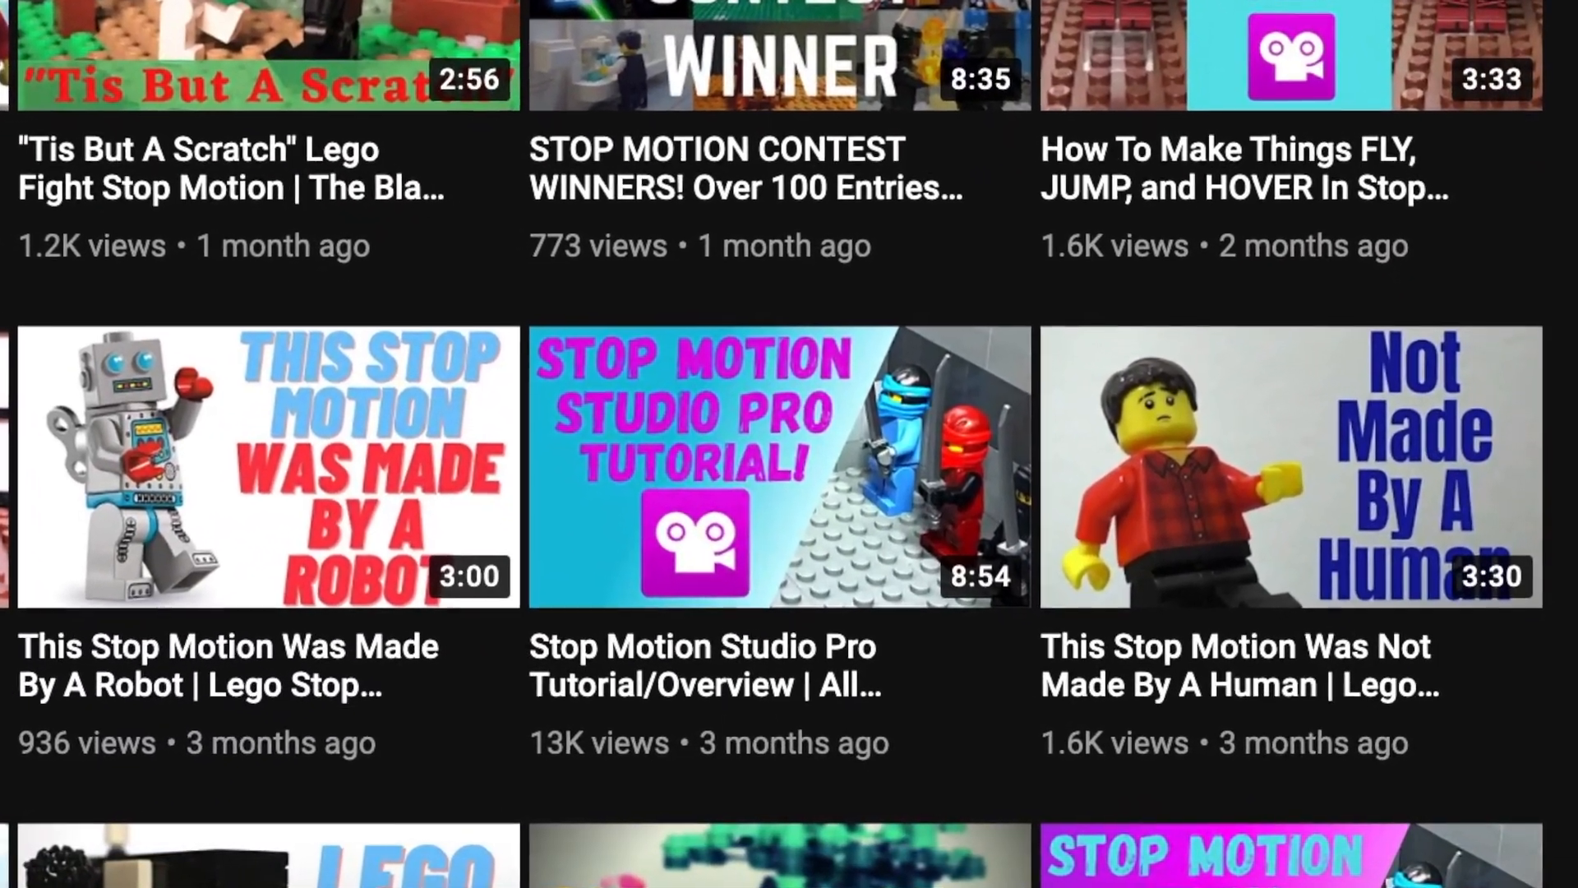